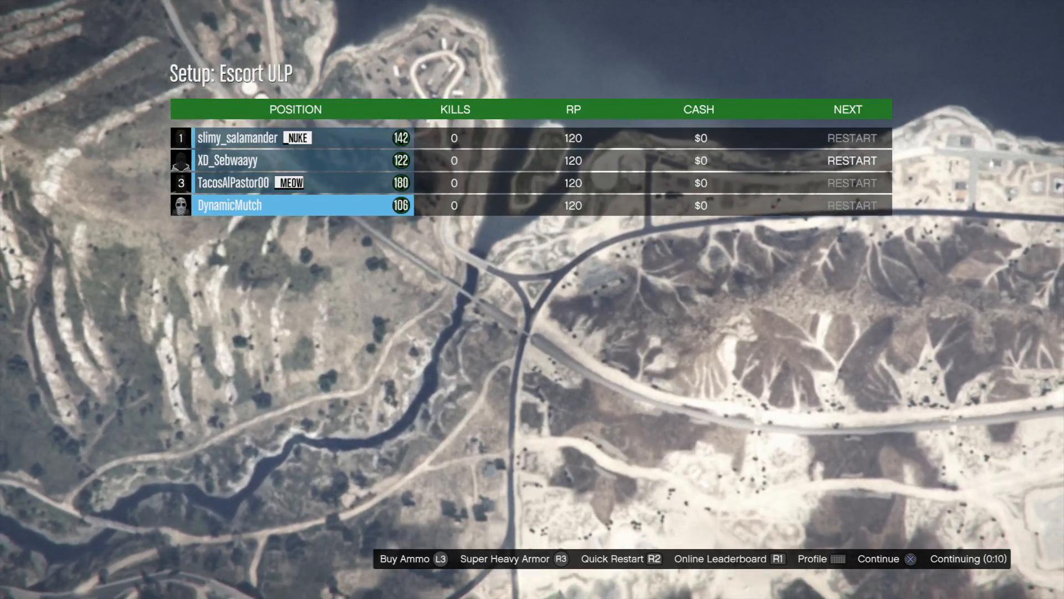
pyautogui.click(878, 558)
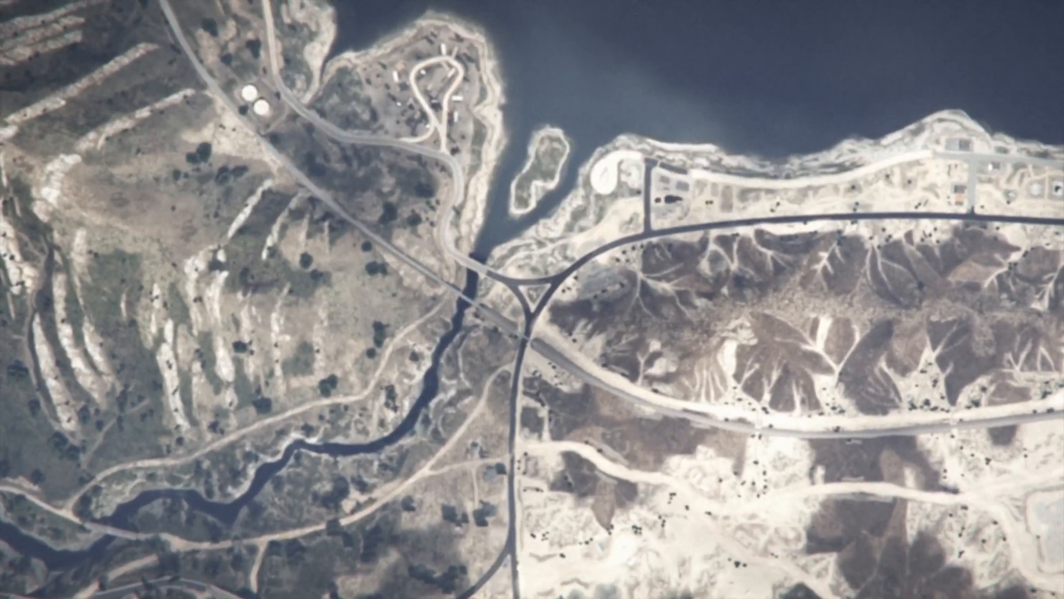